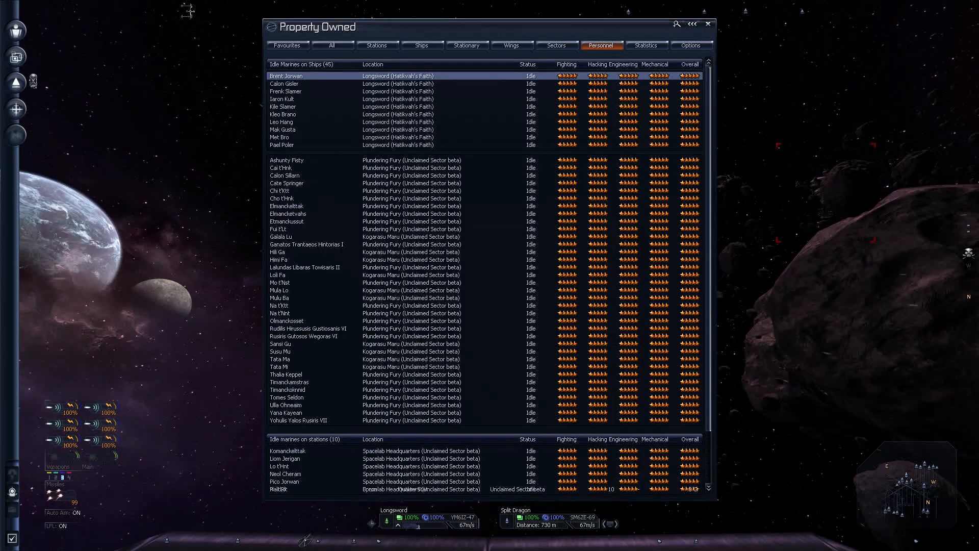
Launch the boarding operation sending the ten Longsword marines against the Split Dragon
click(708, 24)
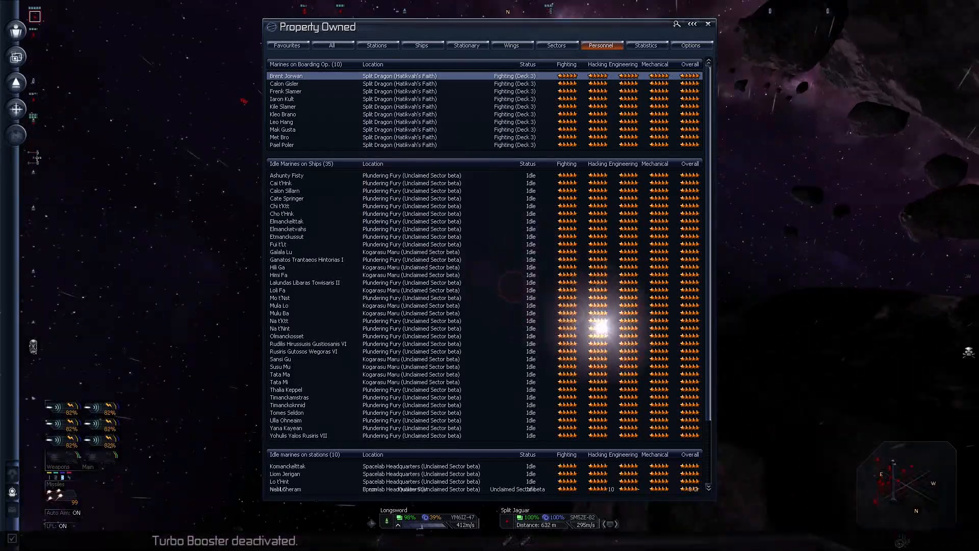
Bring up the Target options for the newly captured ship 'Your Dragon'
click(708, 24)
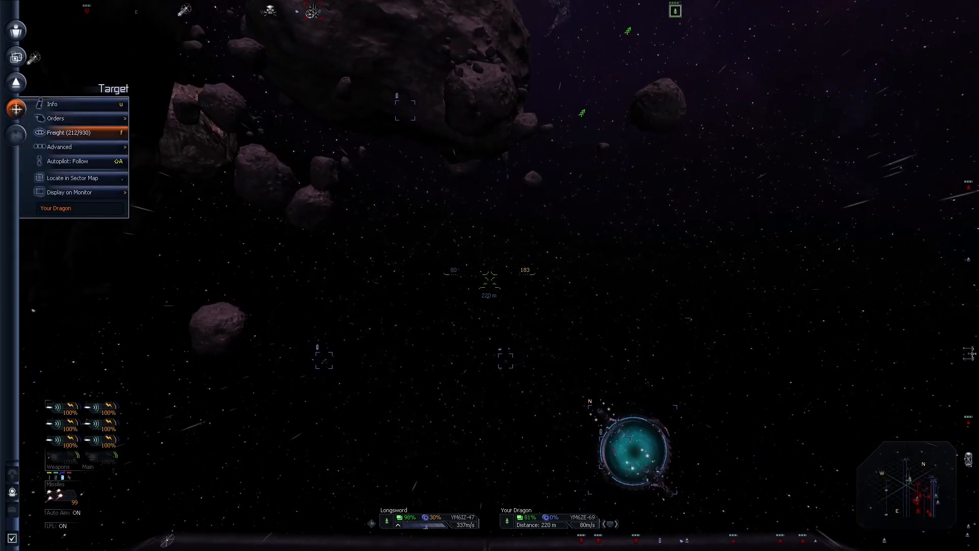
Transfer all ten marines from Your Dragon to the Longsword via Freight Exchange and close it
click(68, 132)
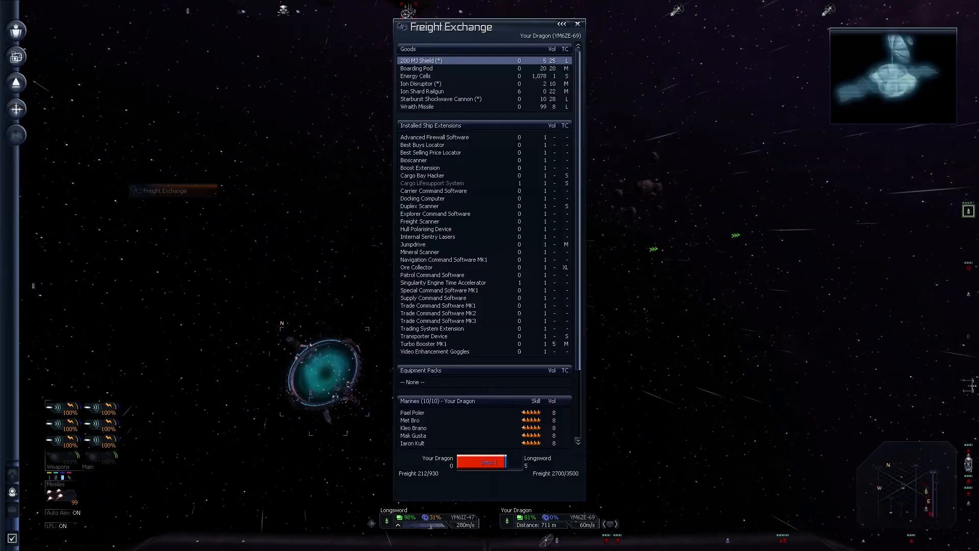
click(483, 461)
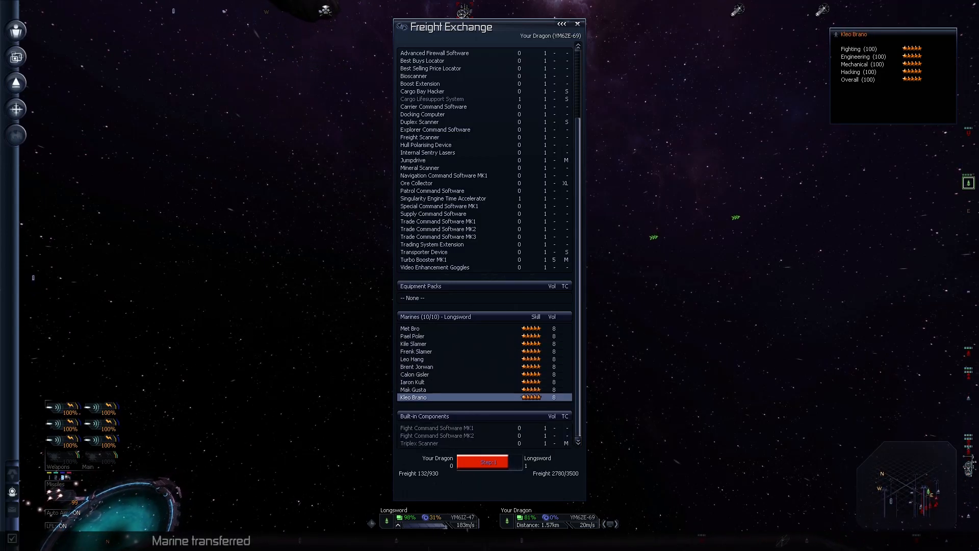
click(577, 23)
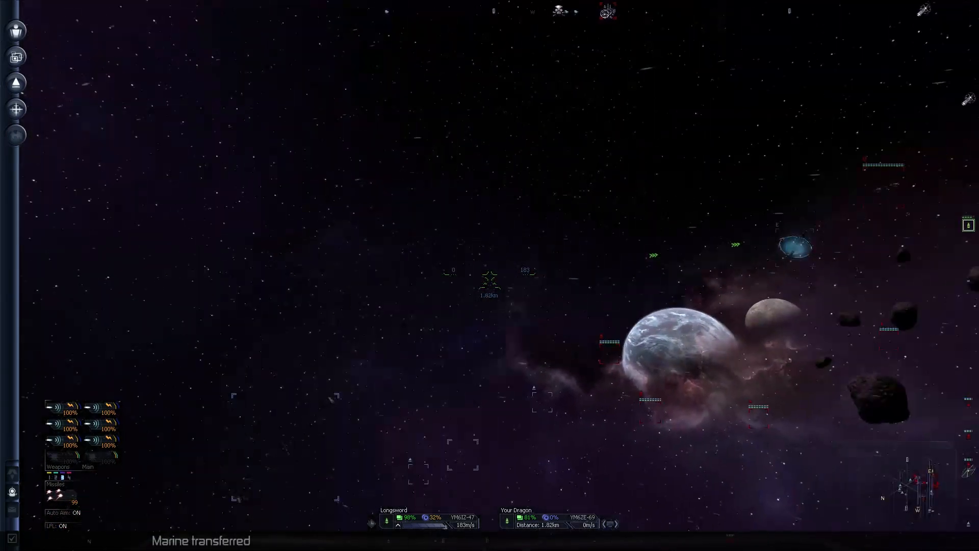